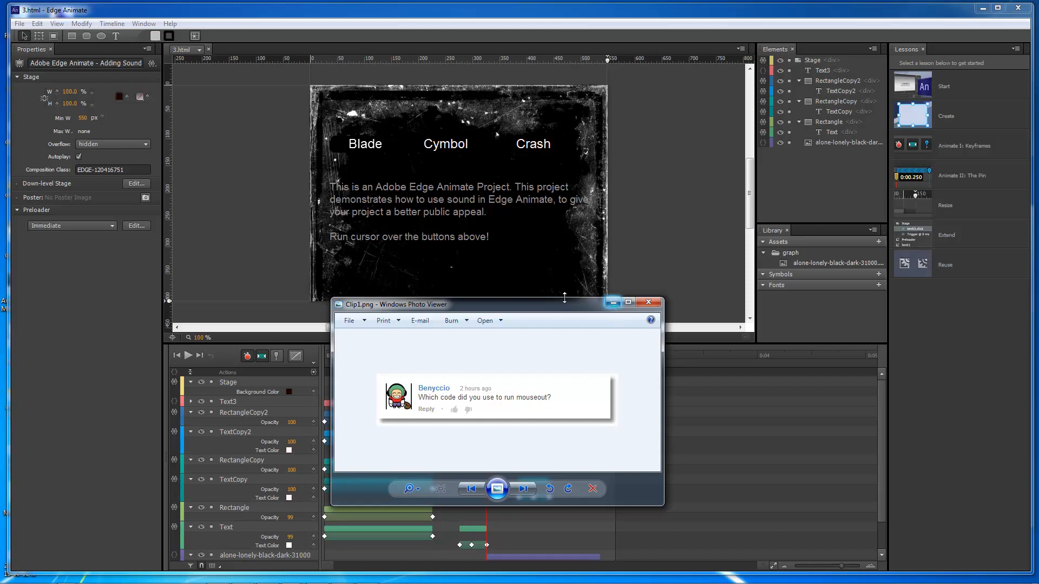
Step: Close the Windows Photo Viewer screenshot of the mouseout-code question, revealing the Edge Animate project
left_click(648, 302)
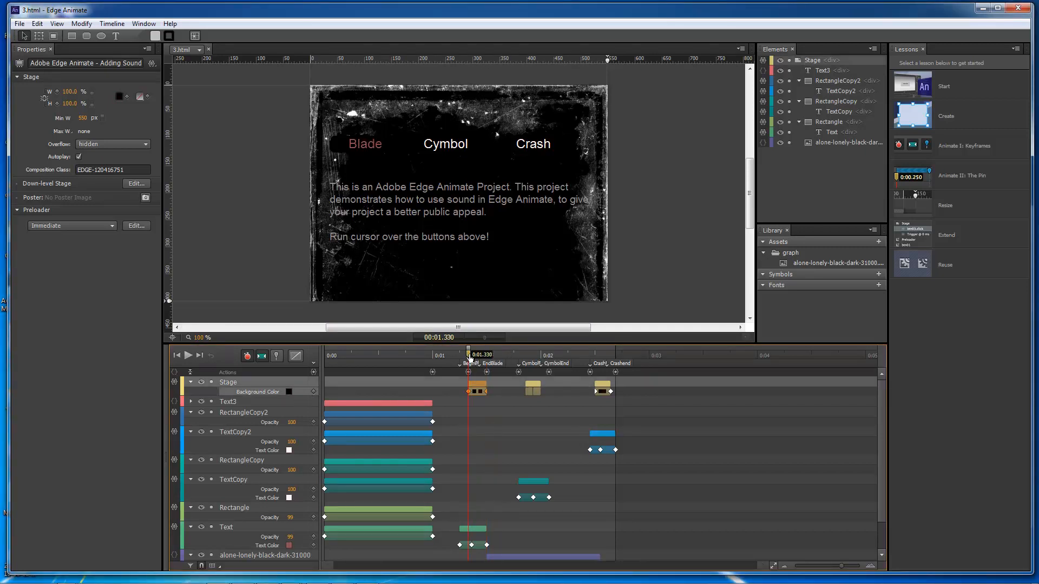
left_click_drag(469, 356, 479, 357)
type("sym.stop();")
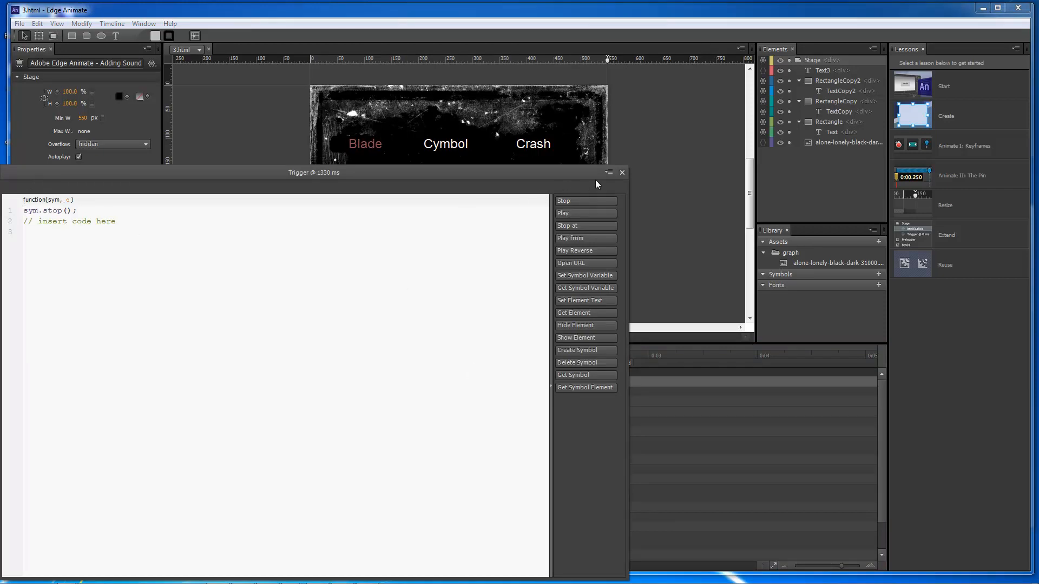
left_click(622, 173)
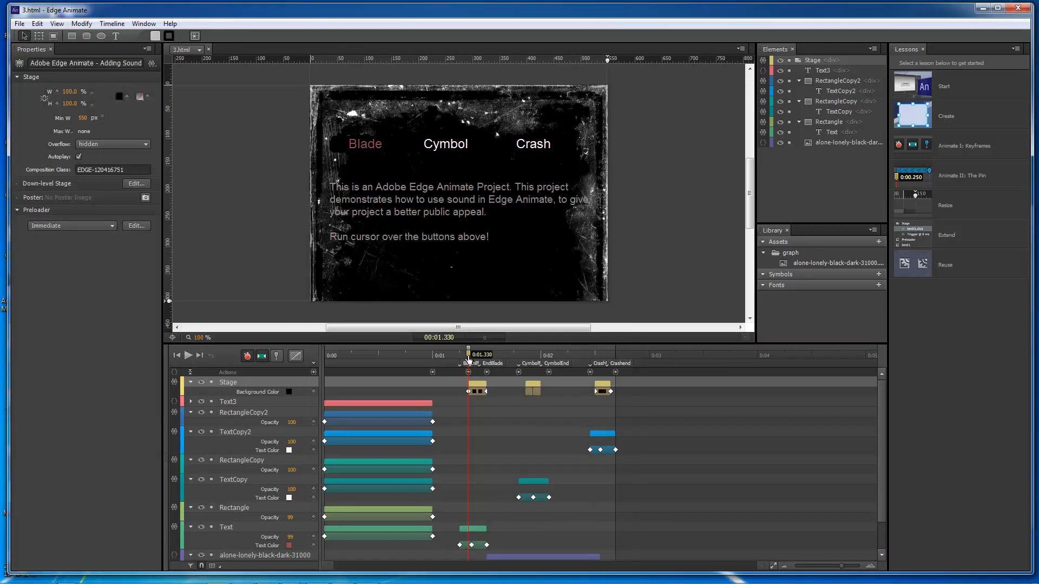
left_click_drag(469, 355, 487, 356)
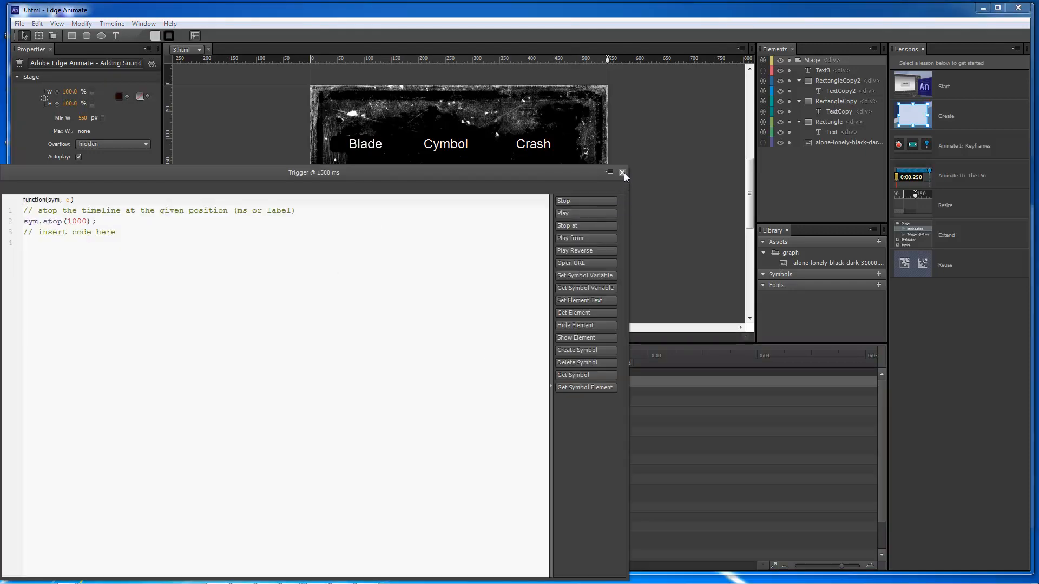
left_click(622, 172)
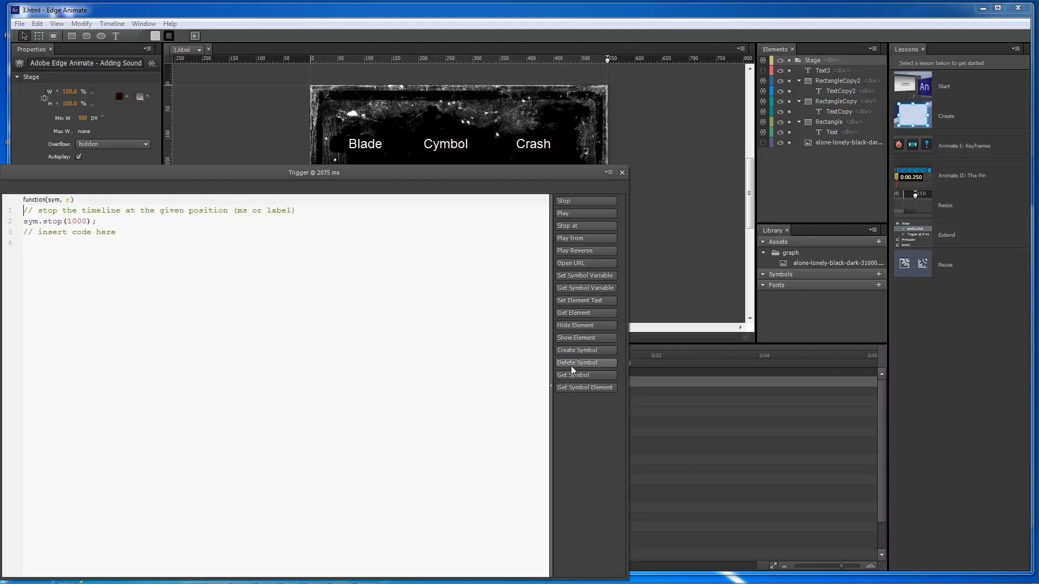
left_click(621, 172)
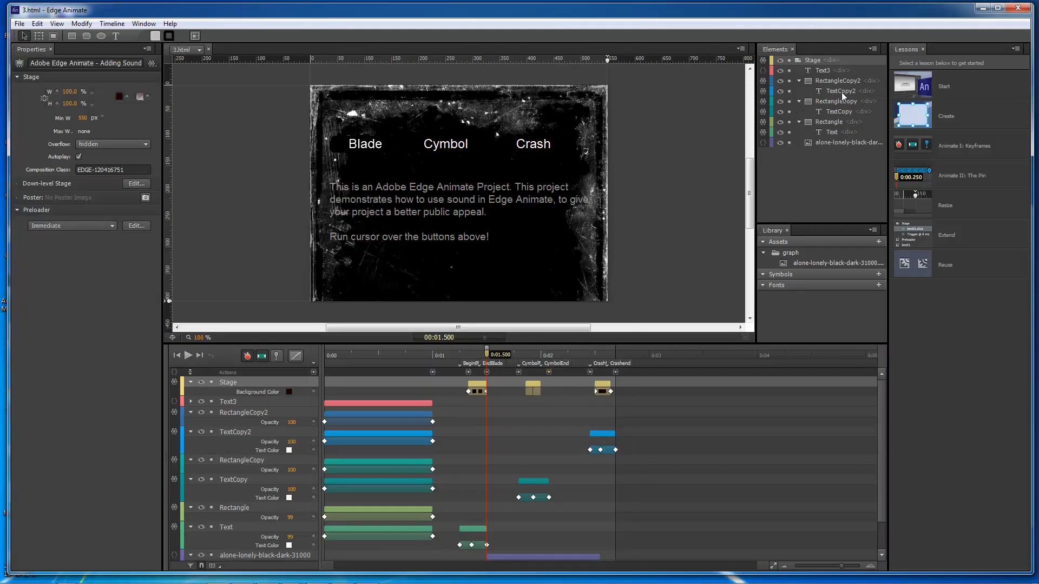
mouse_move(763, 91)
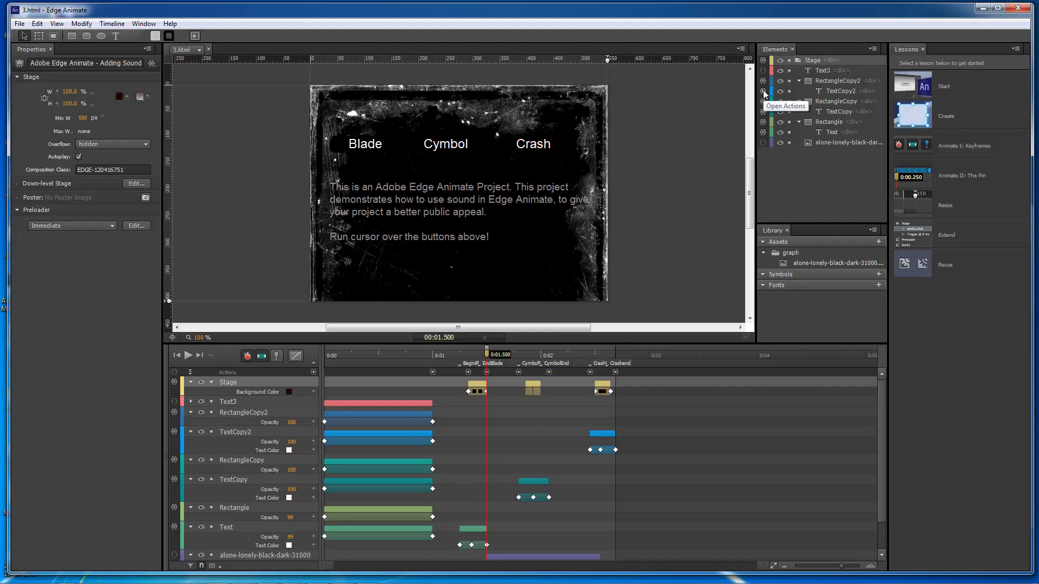
Step: View the TextCopy2 actions showing the play command for CrashEnd, then dismiss them
left_click(763, 91)
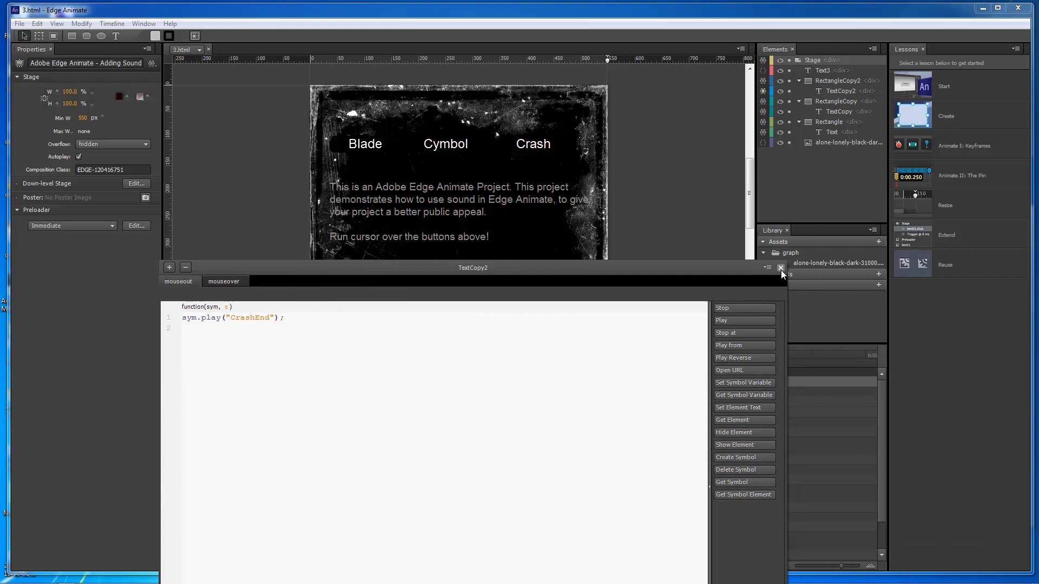
left_click(780, 267)
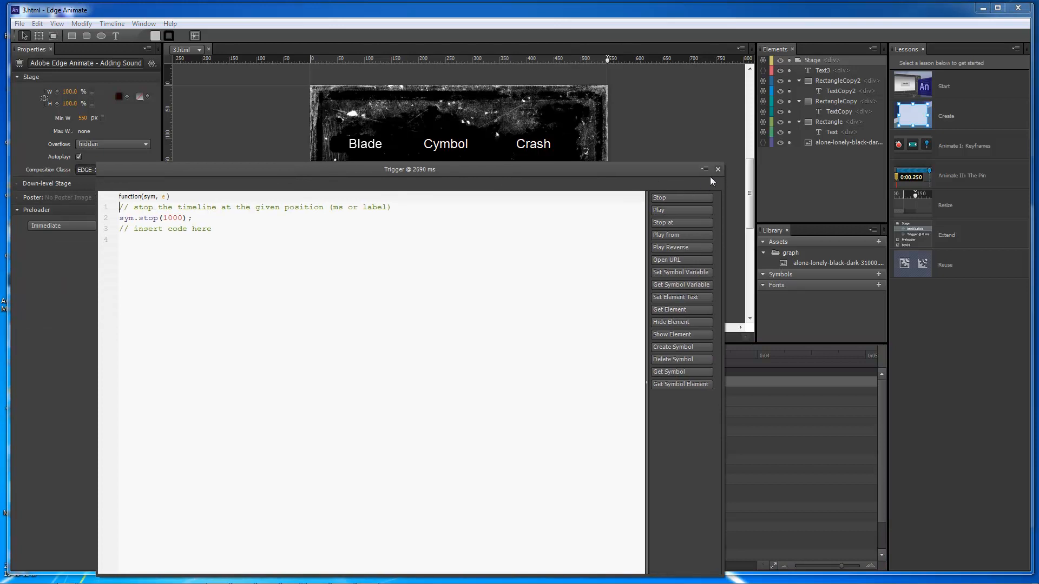
Step: Dismiss the 2690 ms trigger's stop code, returning to the labeled timeline
left_click(717, 169)
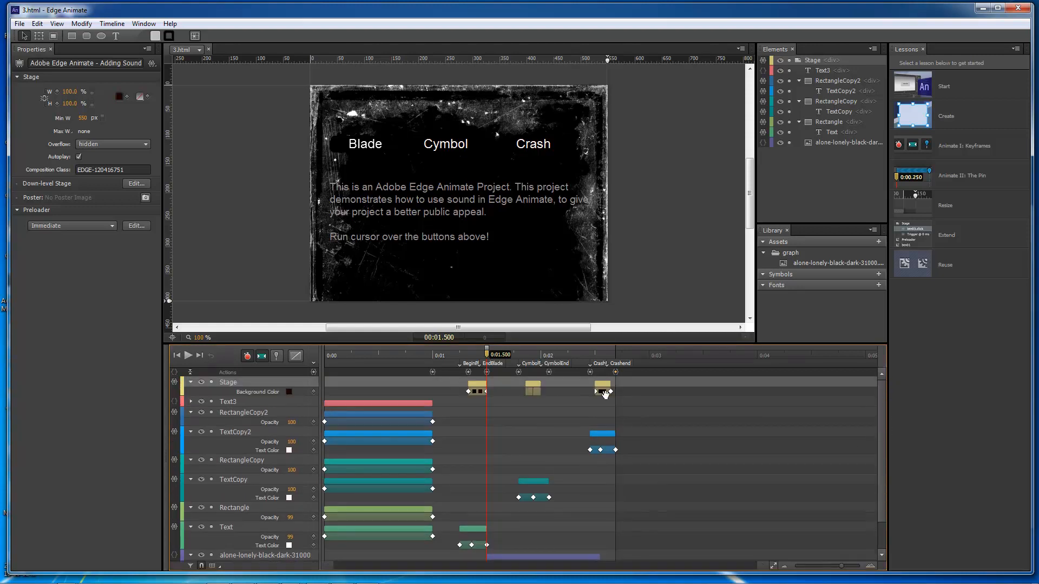
mouse_move(627, 381)
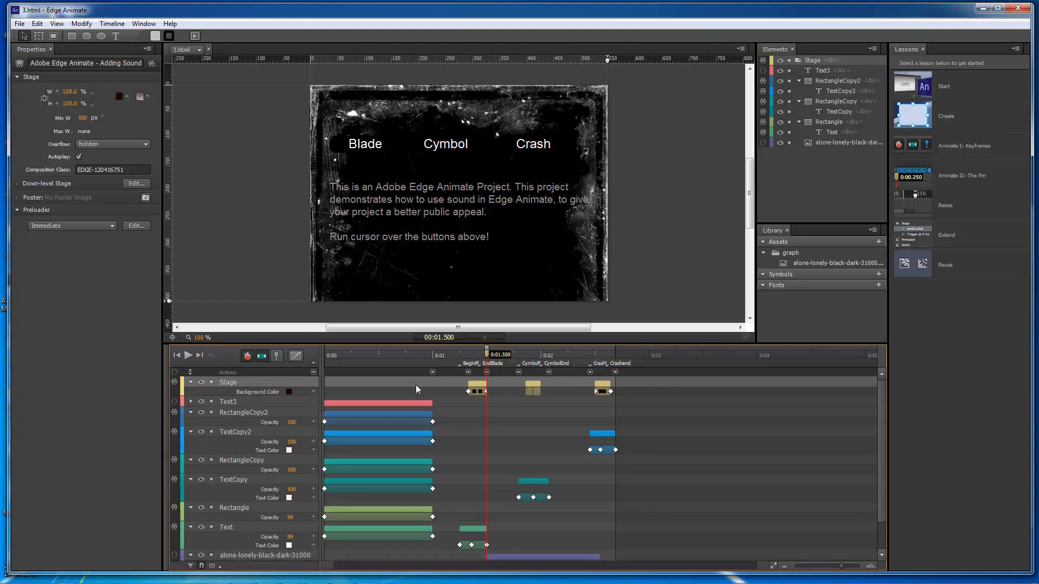
mouse_move(500, 411)
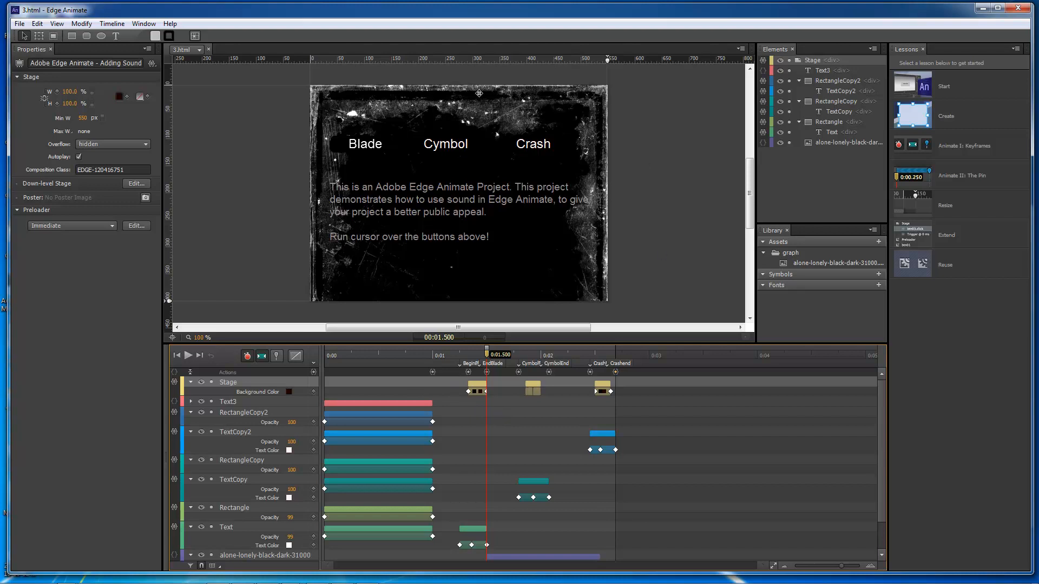
mouse_move(621, 397)
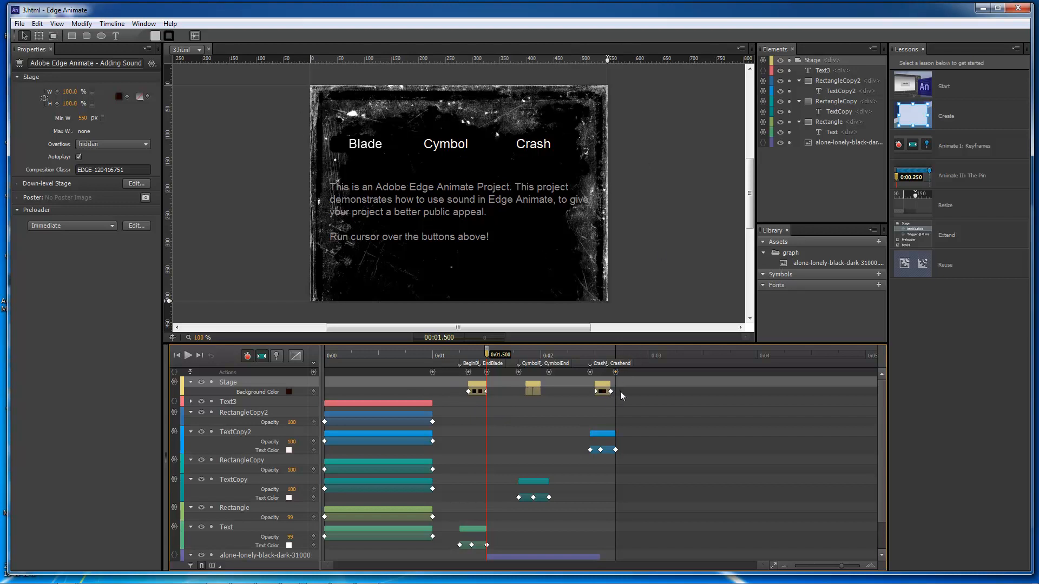
mouse_move(578, 382)
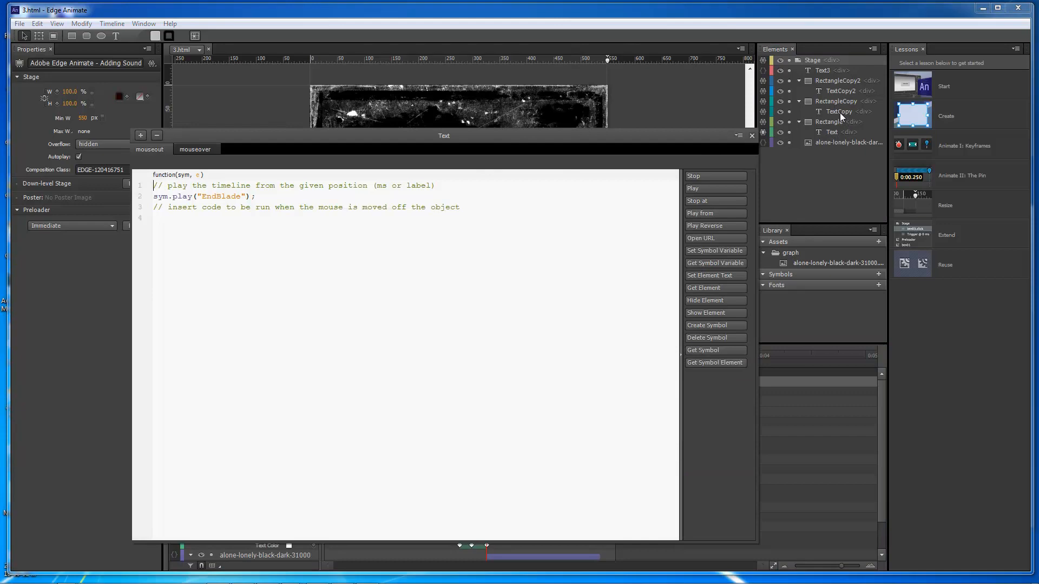
Step: View the Rectangle element's empty mouseover actions and dismiss the Actions panel
left_click(751, 136)
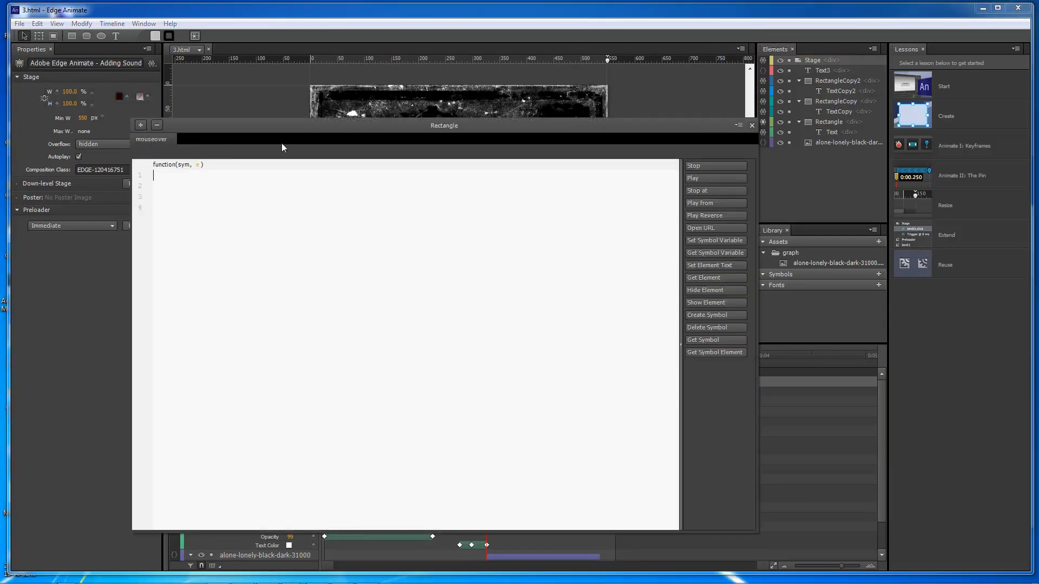
left_click(751, 125)
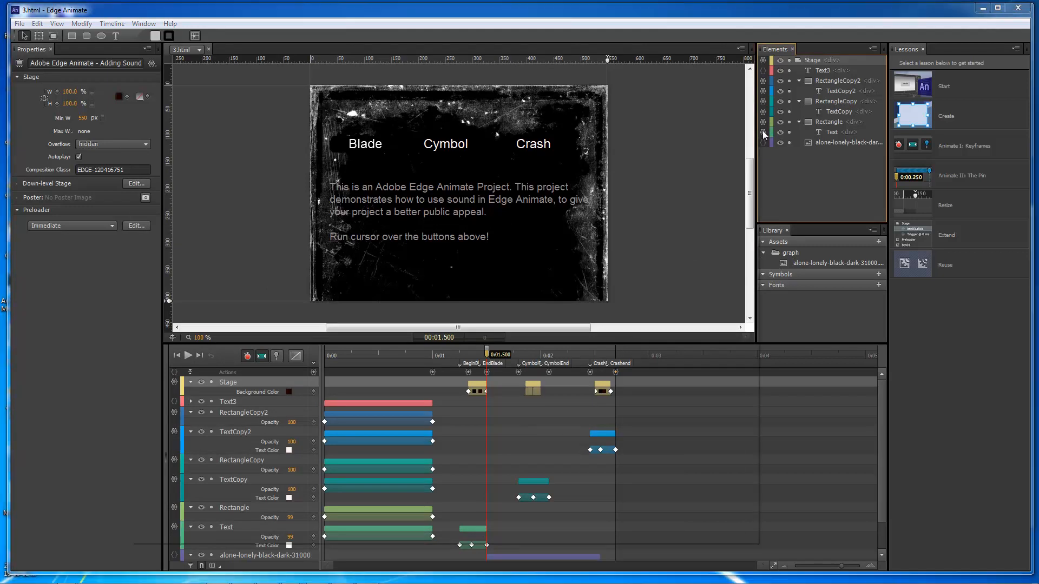